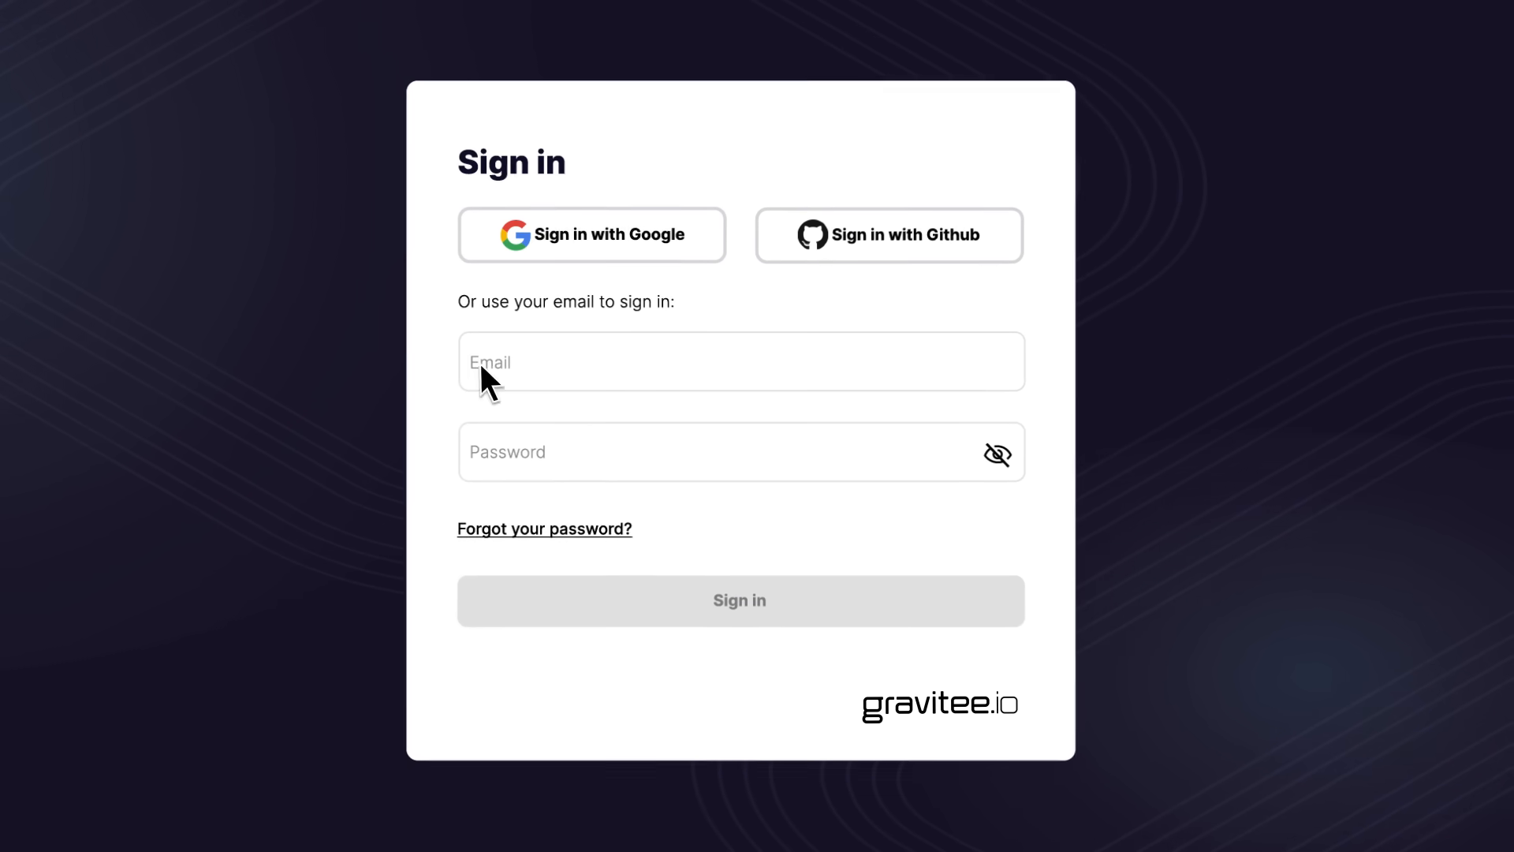
{"action": "type", "text": "Gravitee"}
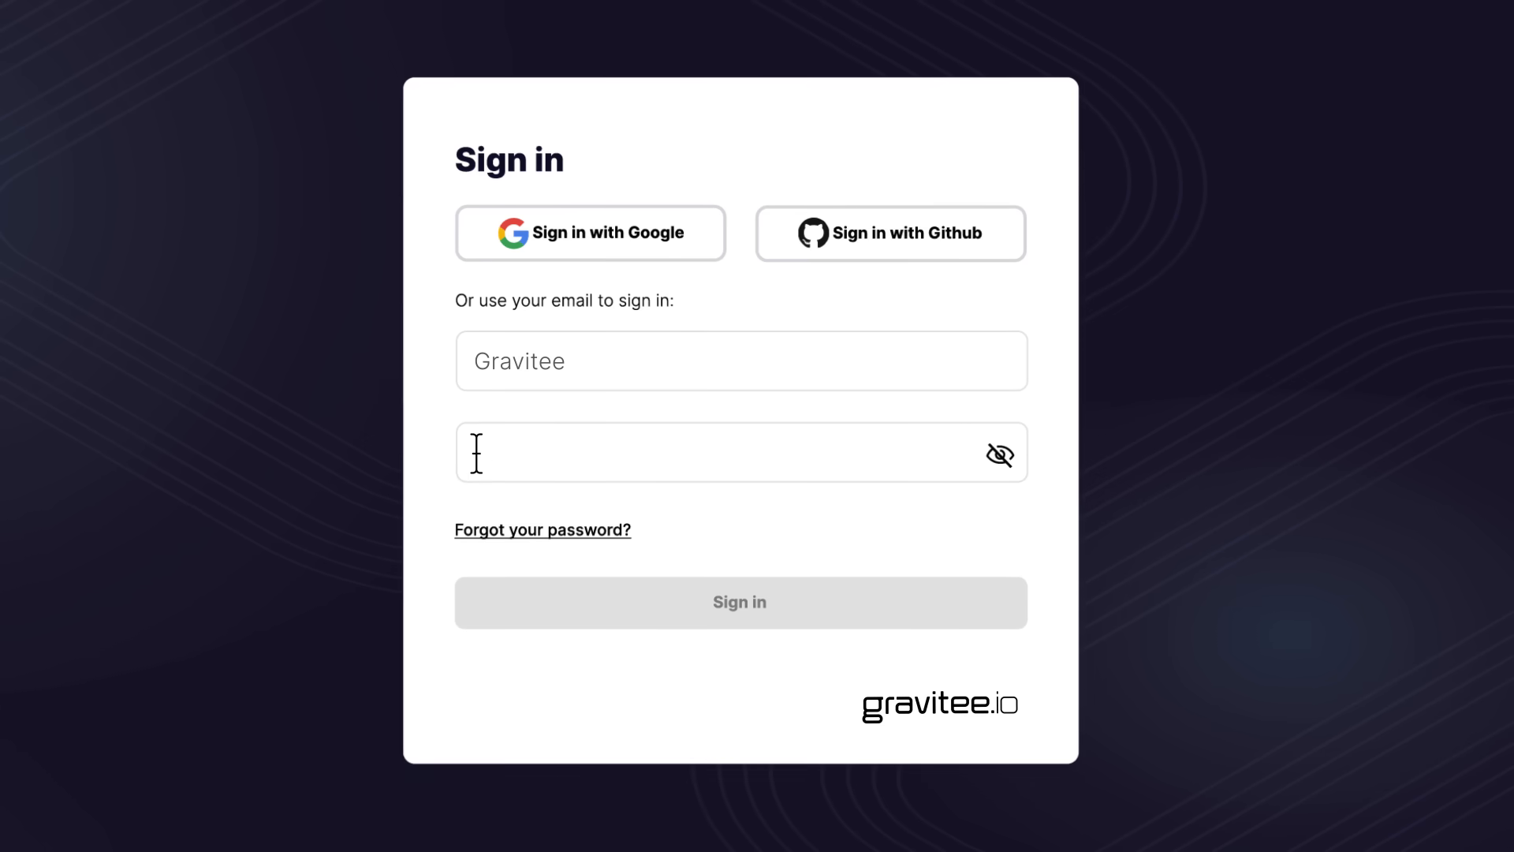
{"action": "type", "text": "4.0Release"}
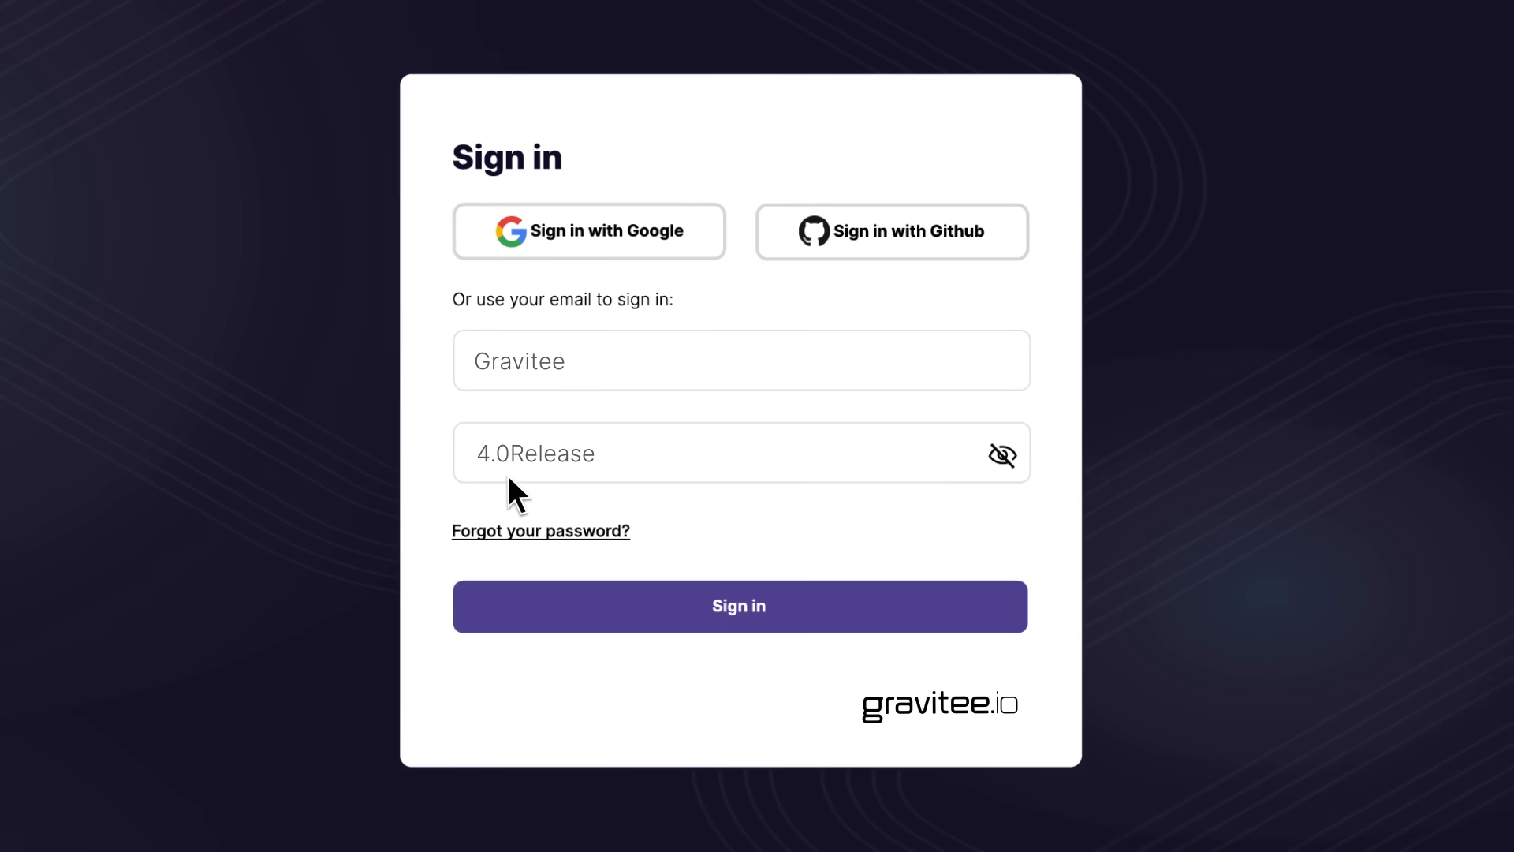
{"action": "mouse_move", "coordinate": [741, 627]}
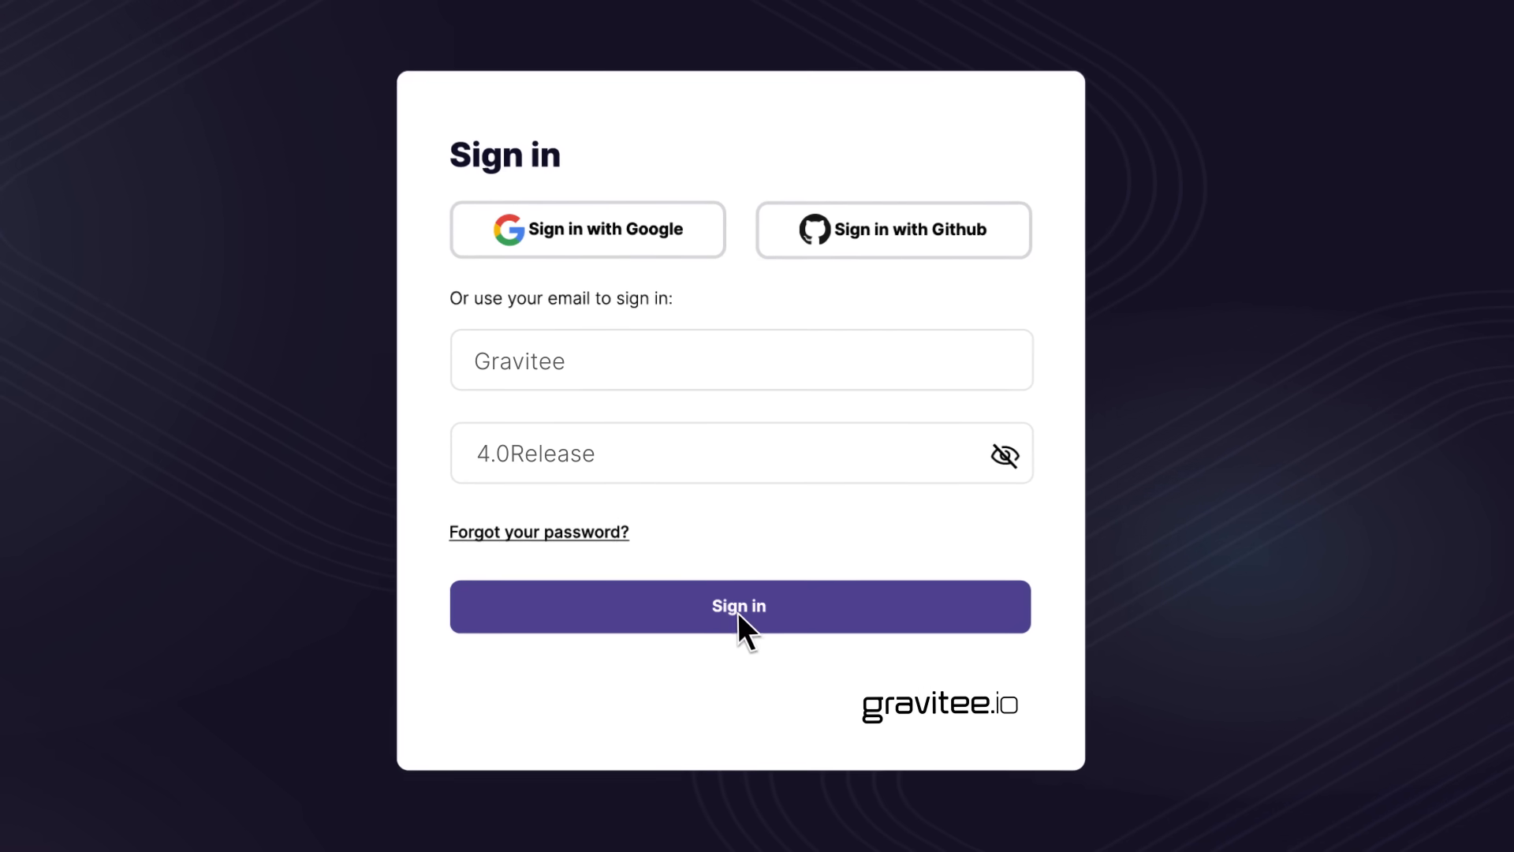
- Sign in and open the Expose Kafka over HTTP and WebSockets API's policy flows
{"action": "left_click", "coordinate": [740, 607]}
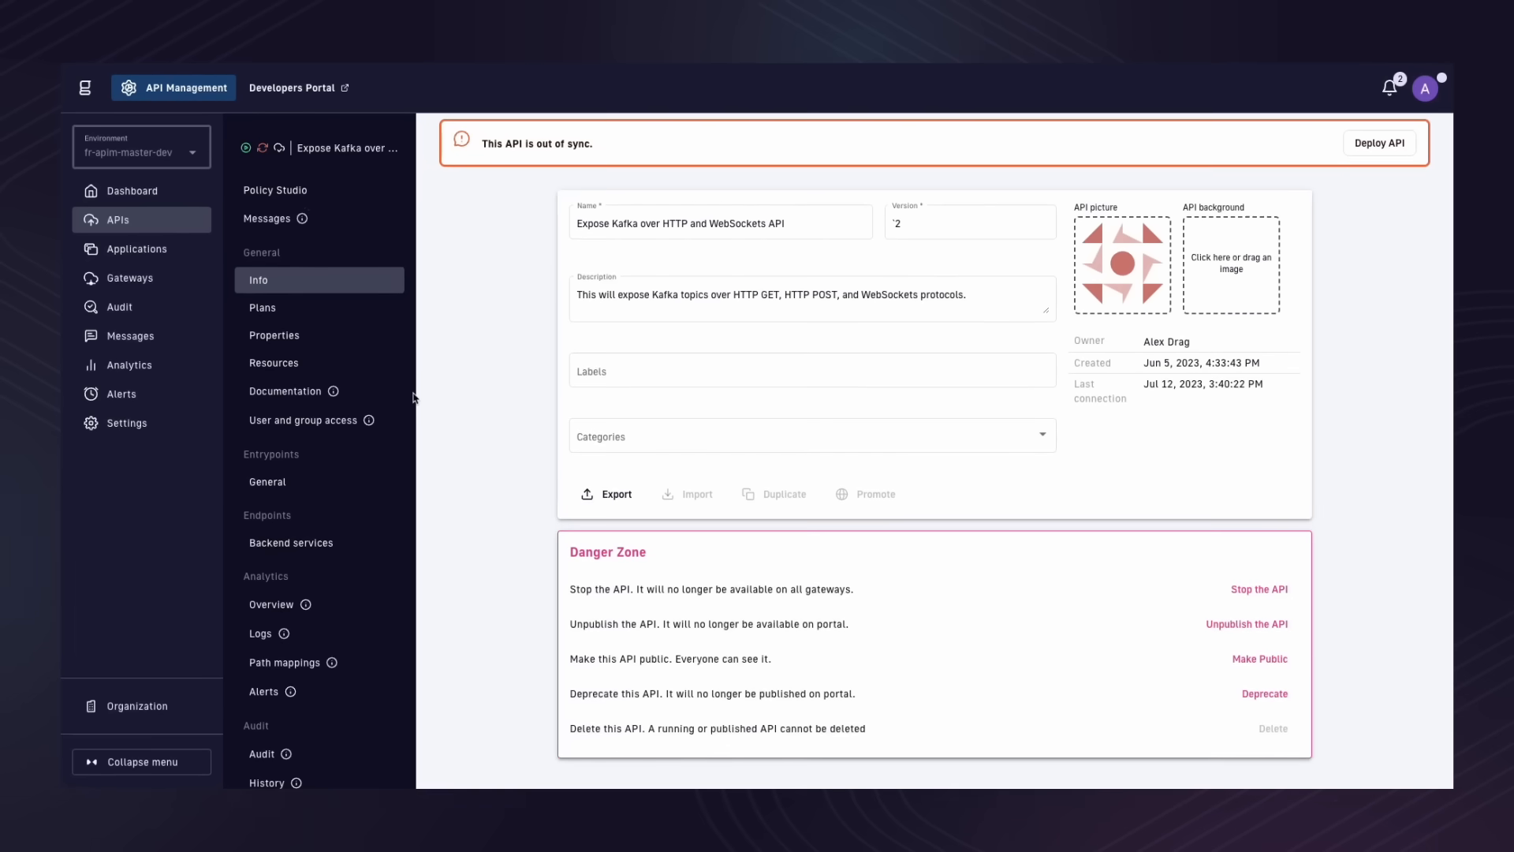
{"action": "left_click", "coordinate": [275, 190]}
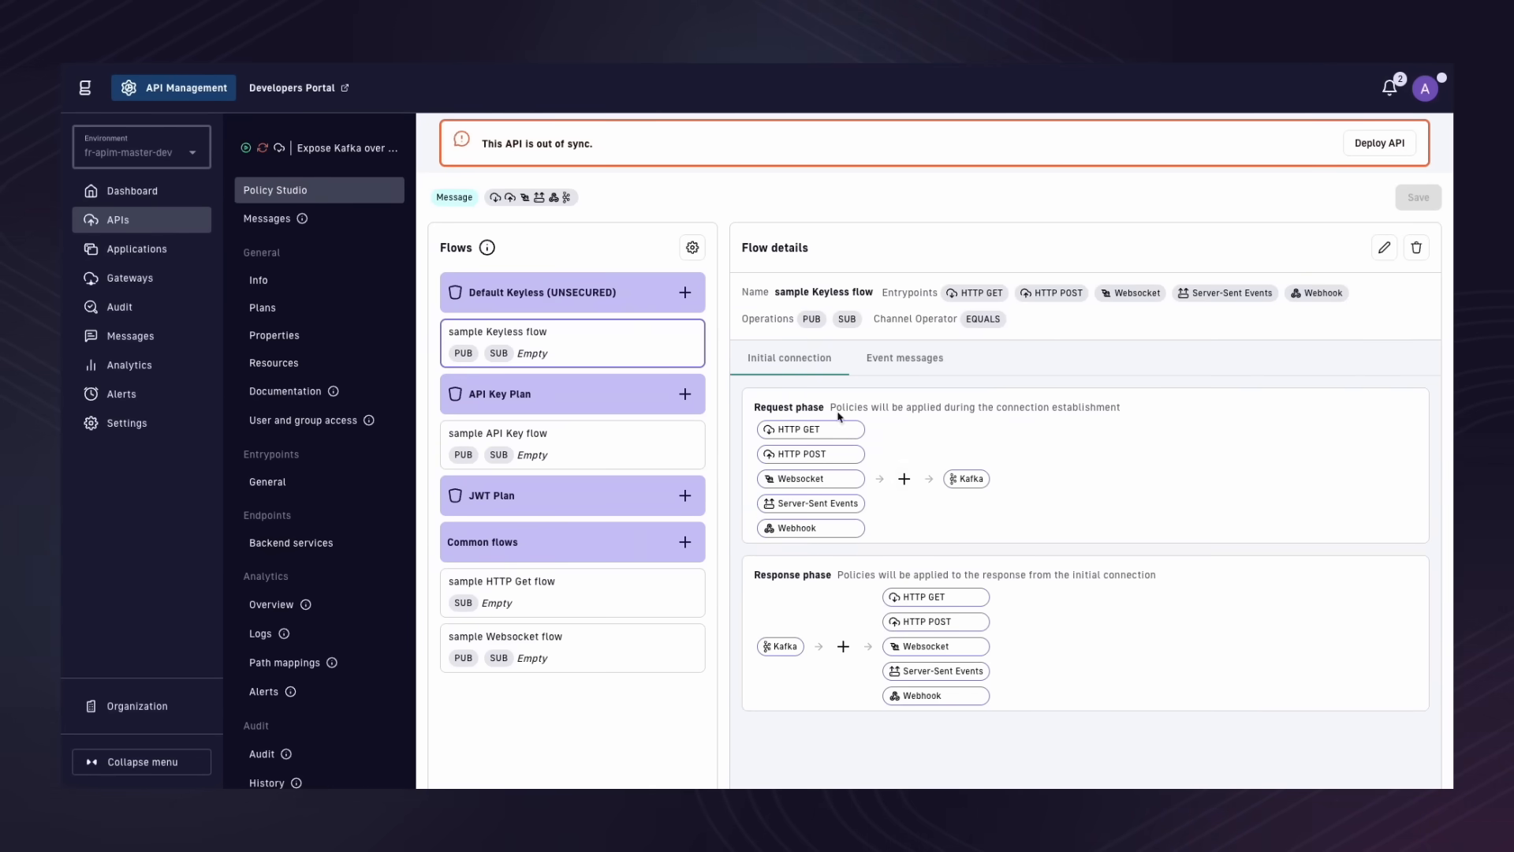
{"action": "mouse_move", "coordinate": [903, 479]}
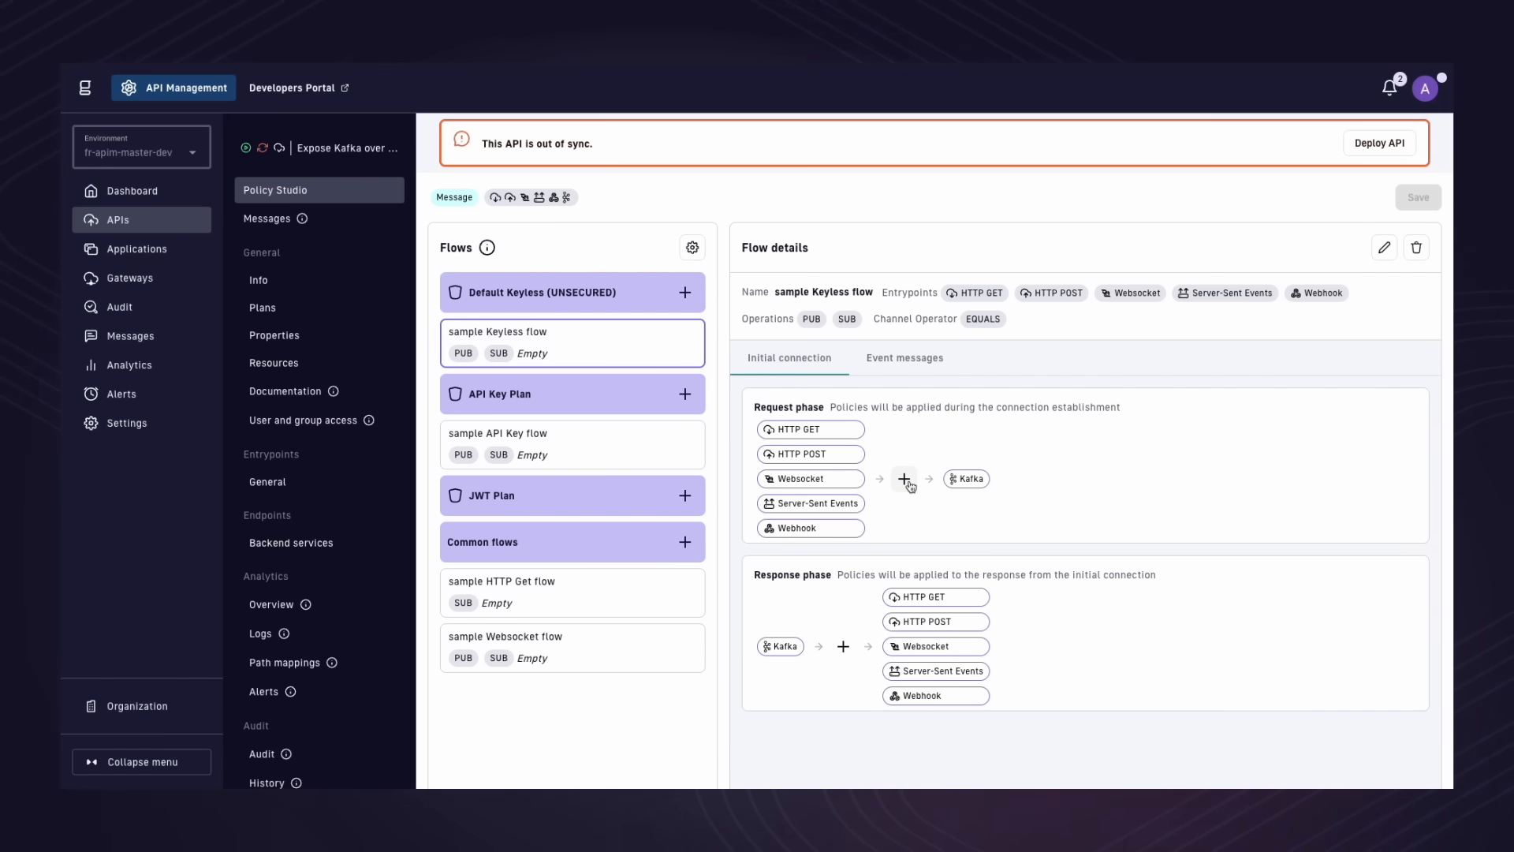
- Display the sample Keyless flow's request and response phases in Policy Studio
{"action": "left_click", "coordinate": [905, 478]}
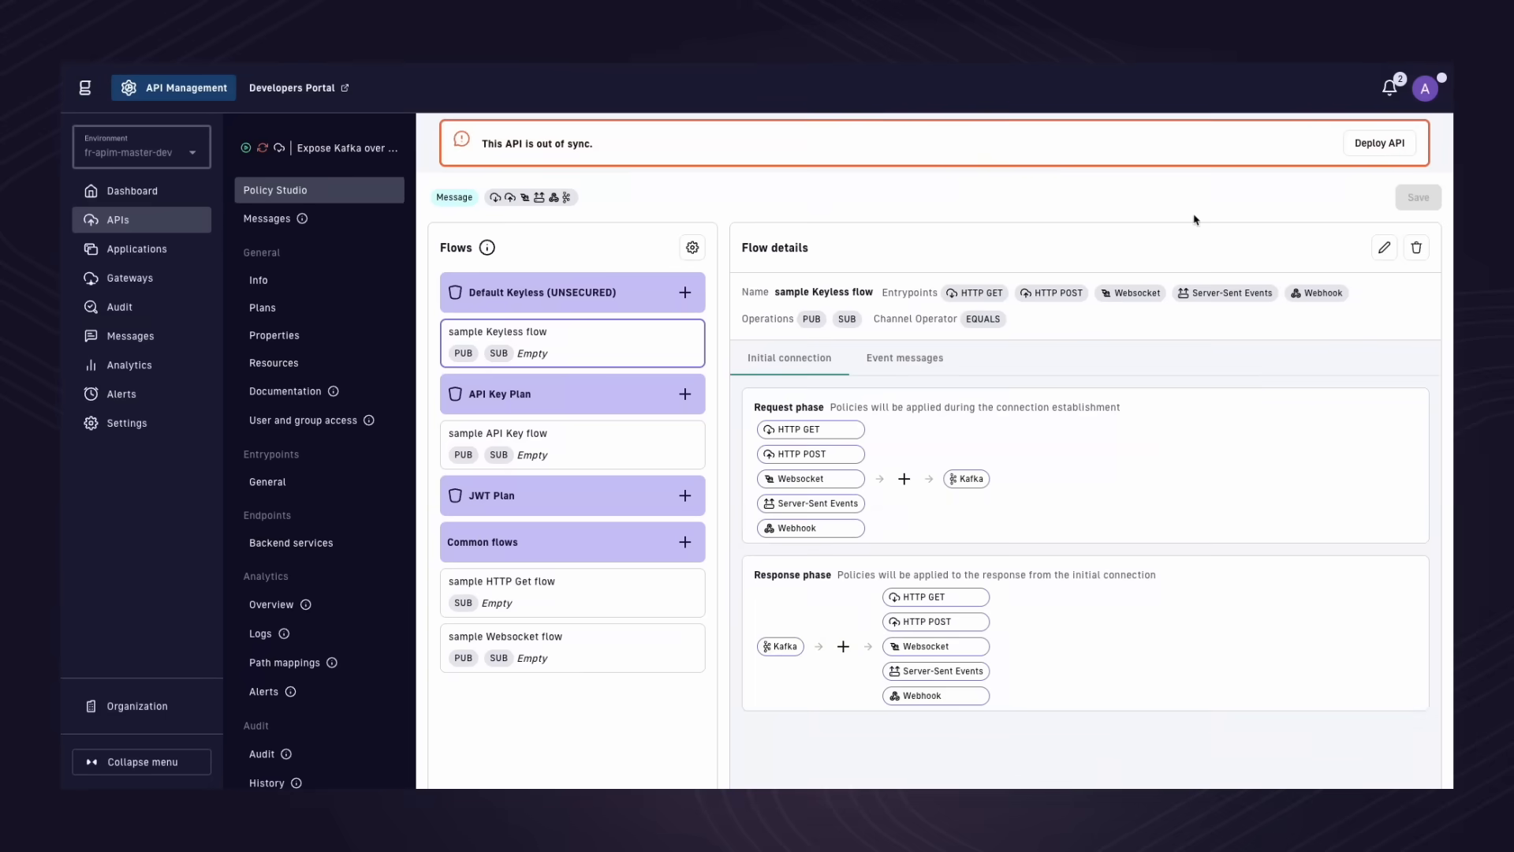
- Browse subscribe-phase policies on Event messages and select Avro JSON Transformation
{"action": "left_click", "coordinate": [904, 357]}
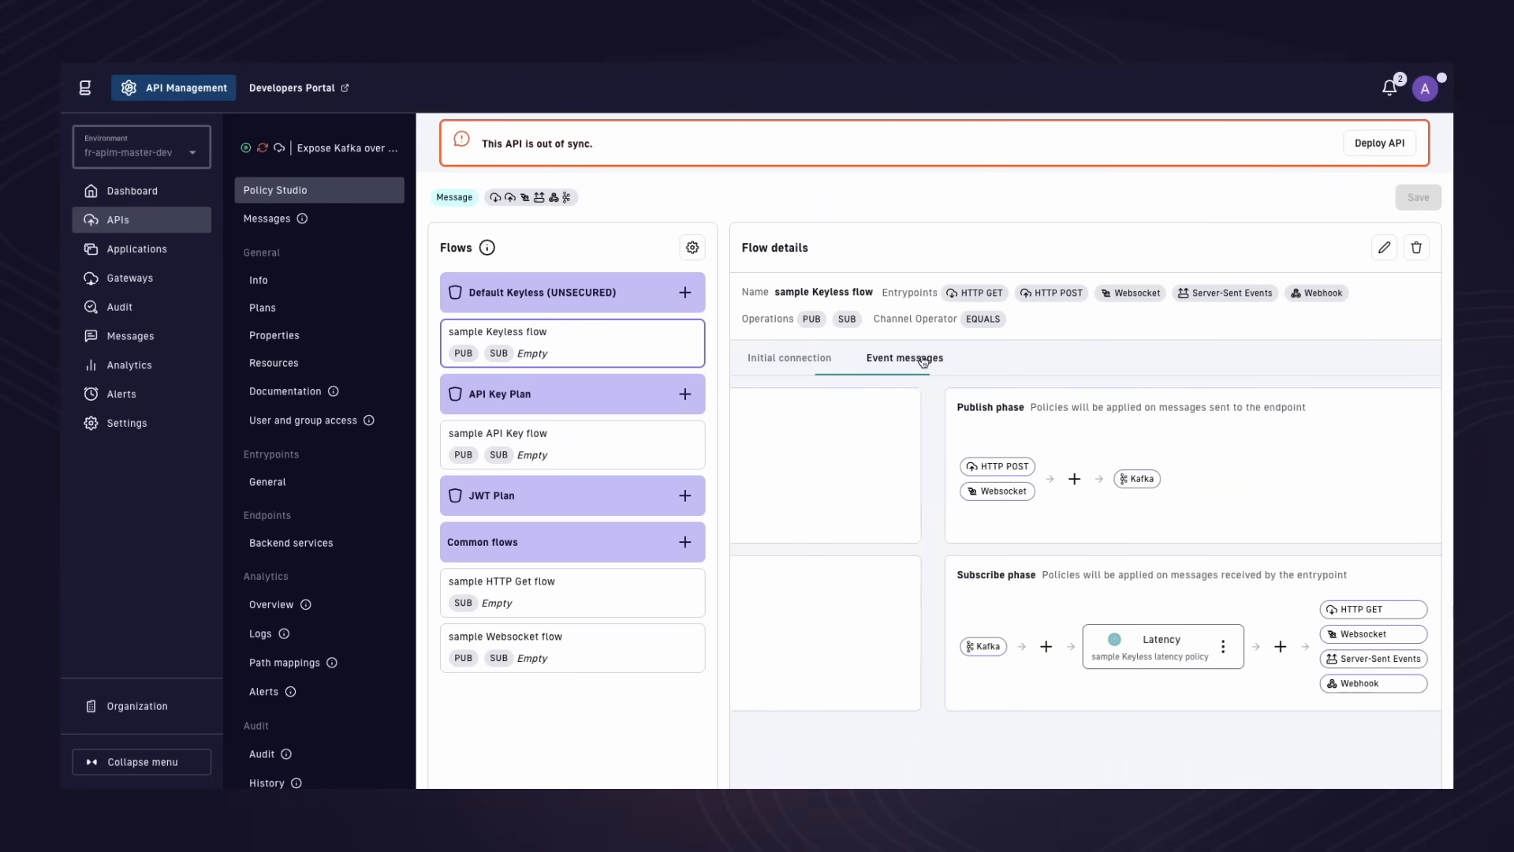
{"action": "left_click", "coordinate": [904, 357]}
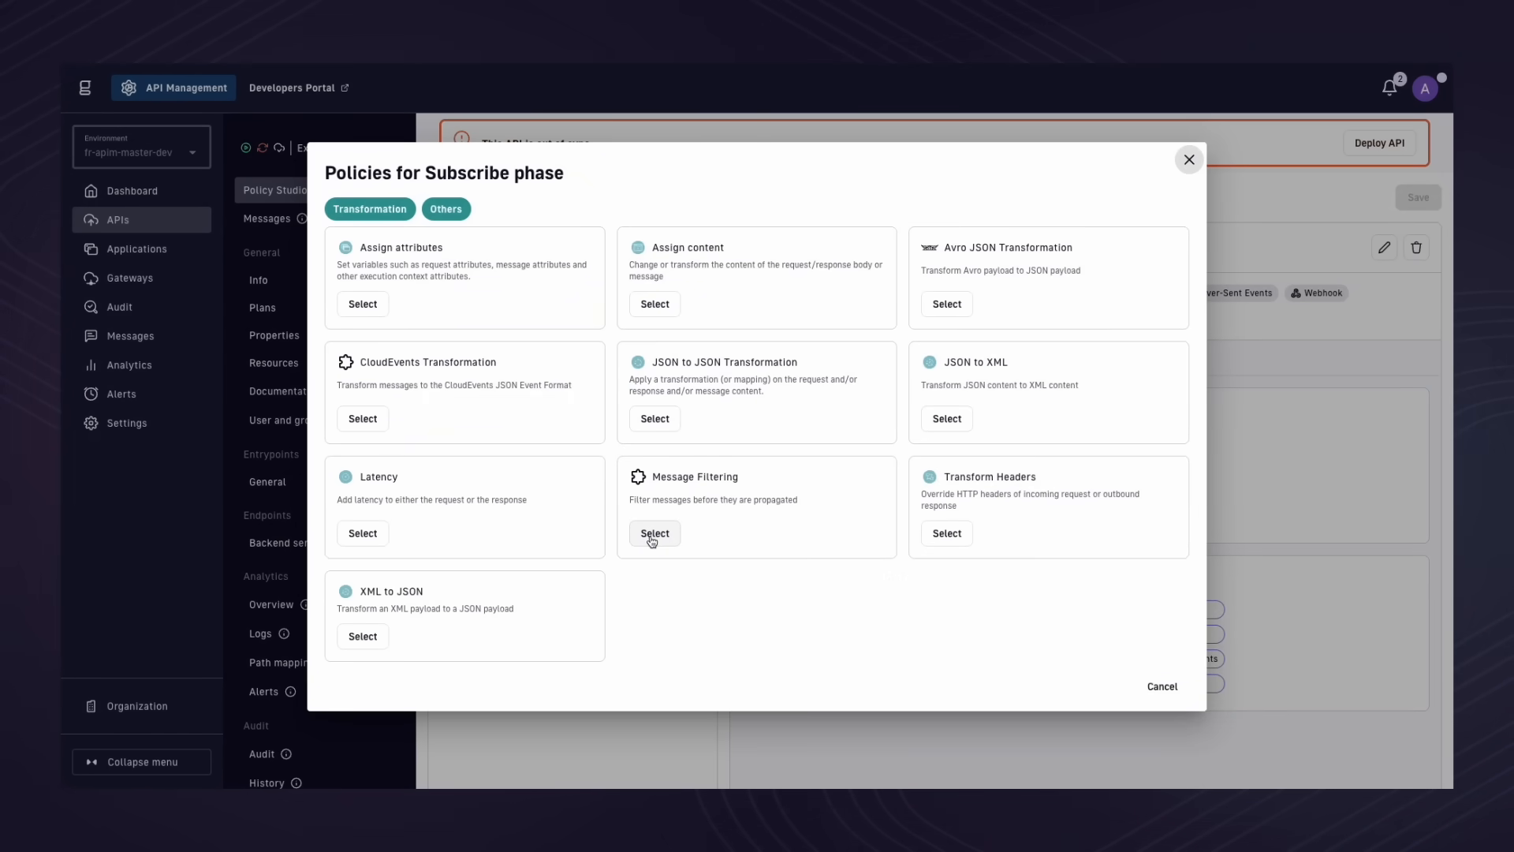
{"action": "mouse_move", "coordinate": [946, 303]}
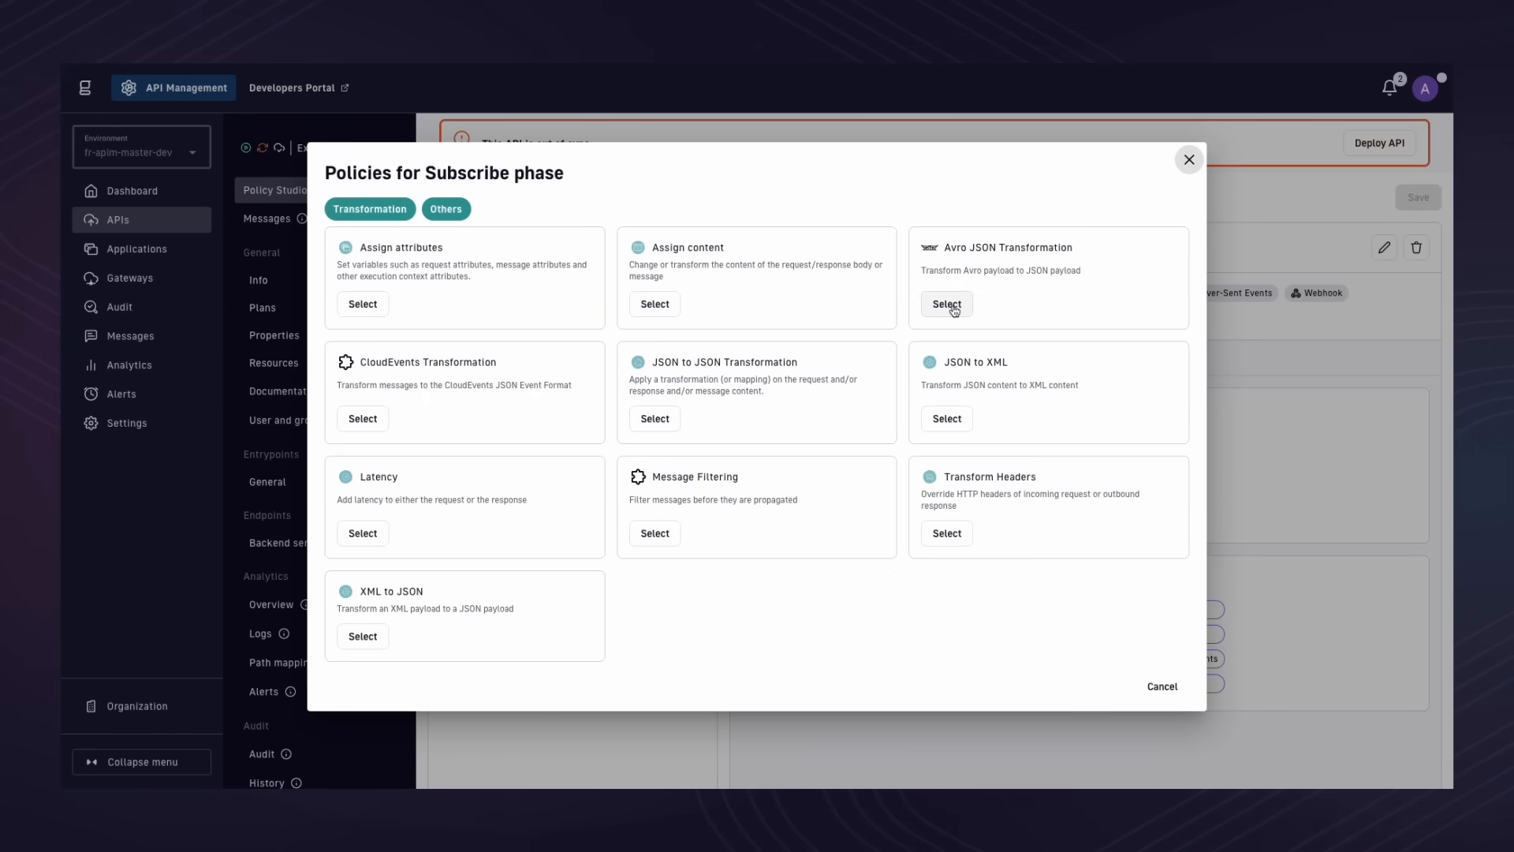
{"action": "left_click", "coordinate": [1189, 159]}
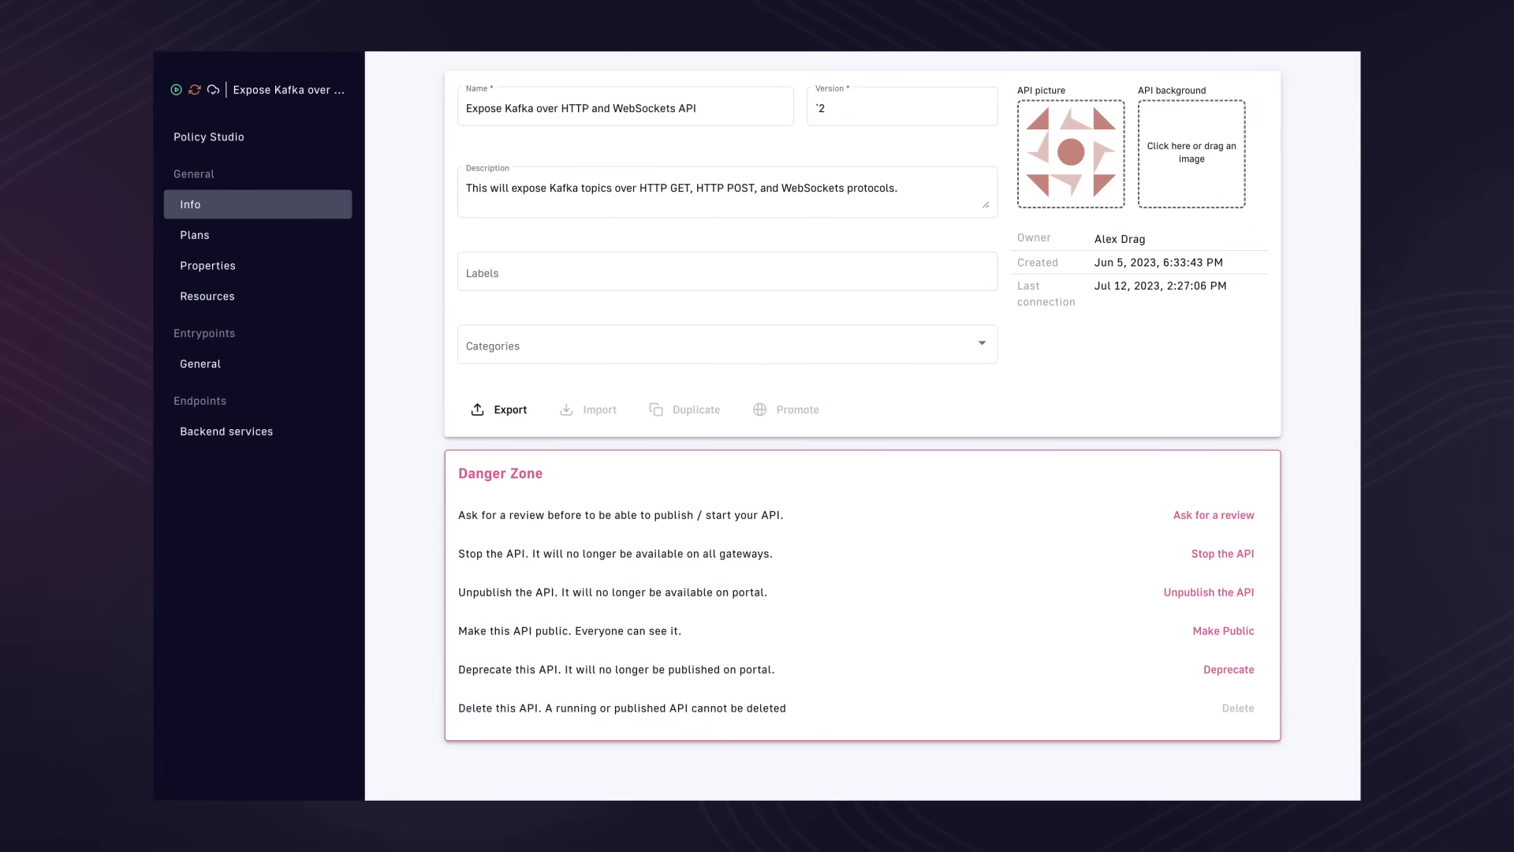